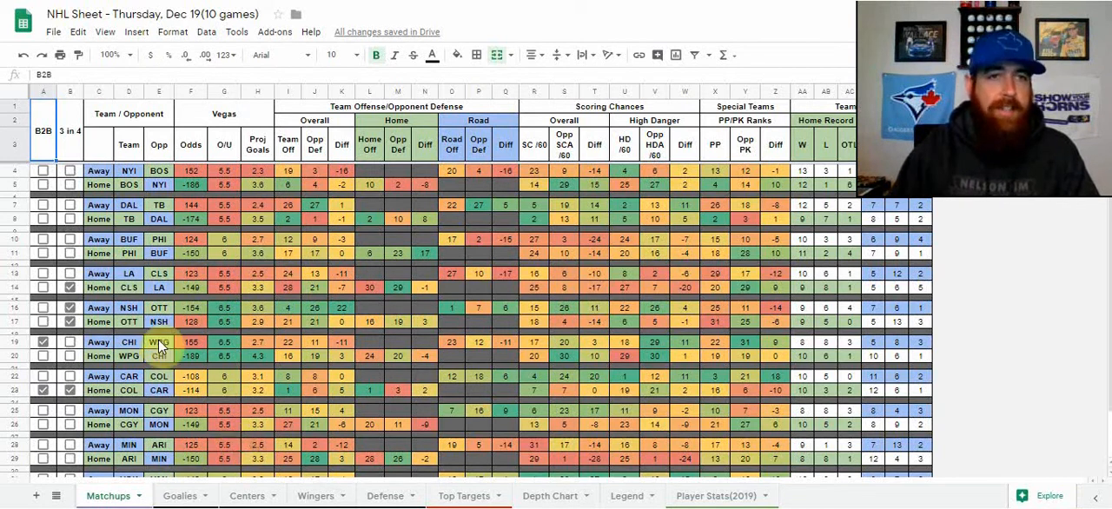
Open the Goalies sheet and inspect the formula behind Andrei Vasilevskiy's name cell.
scroll("down", 3)
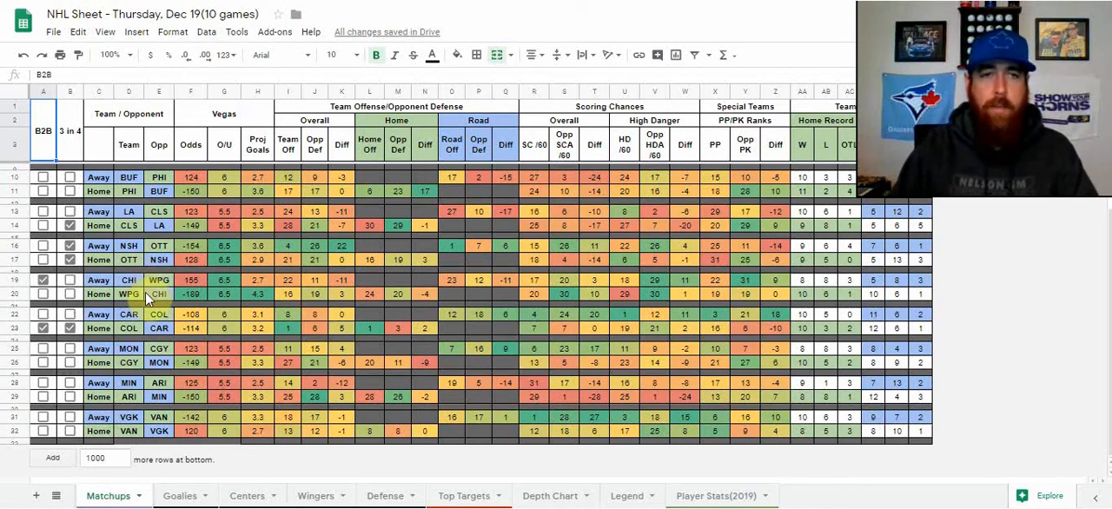
mouse_move(144, 296)
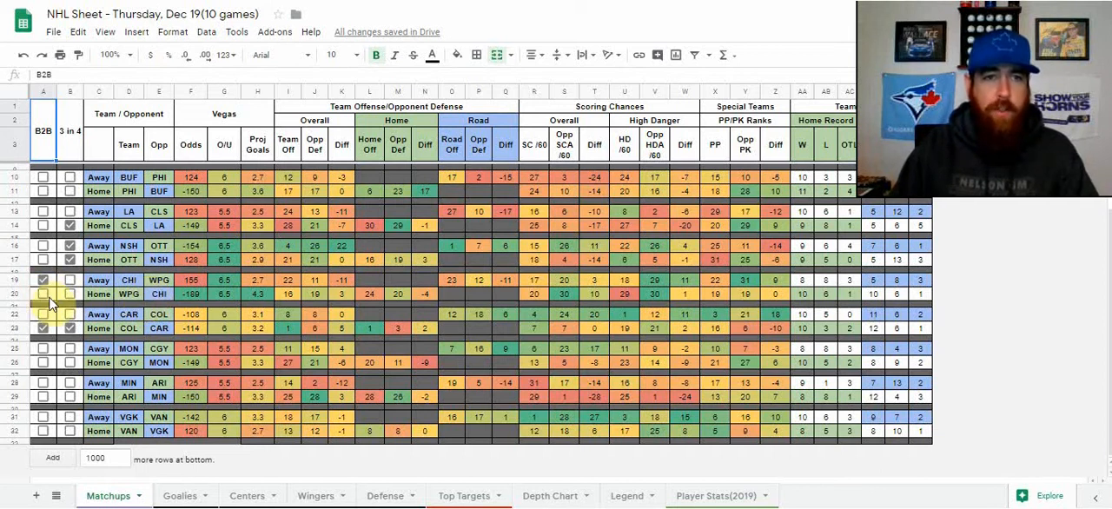
mouse_move(196, 360)
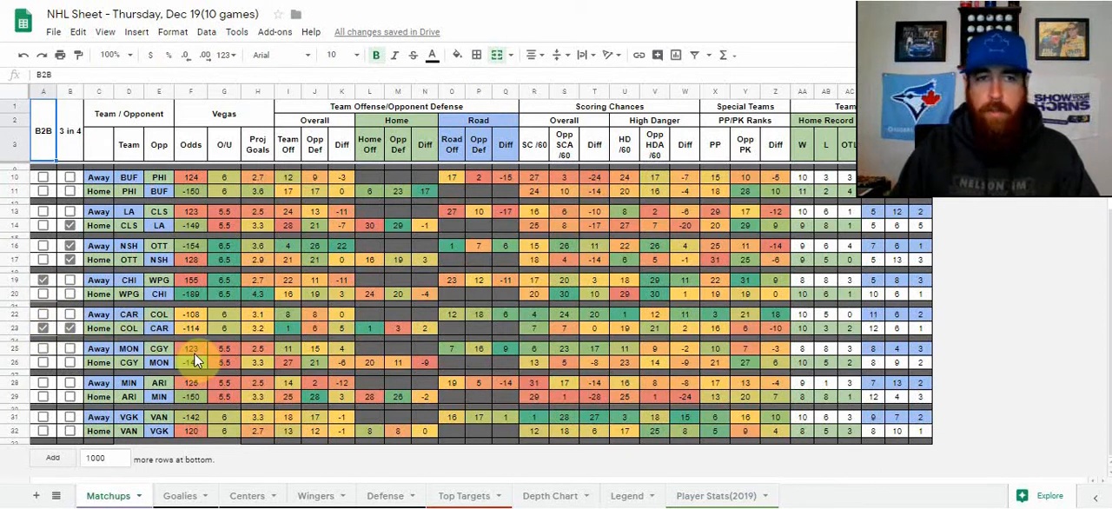
scroll("up", 3)
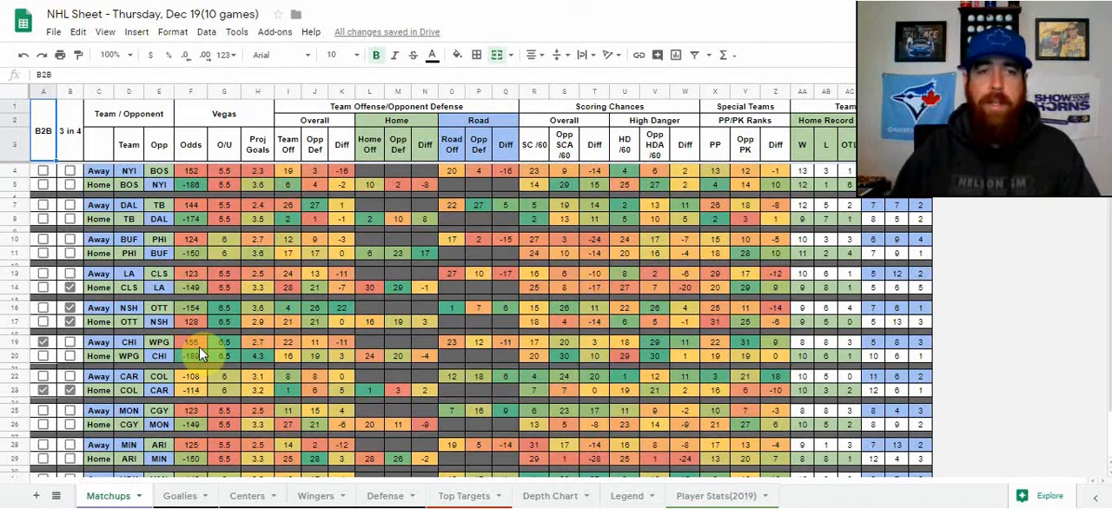
left_click(180, 495)
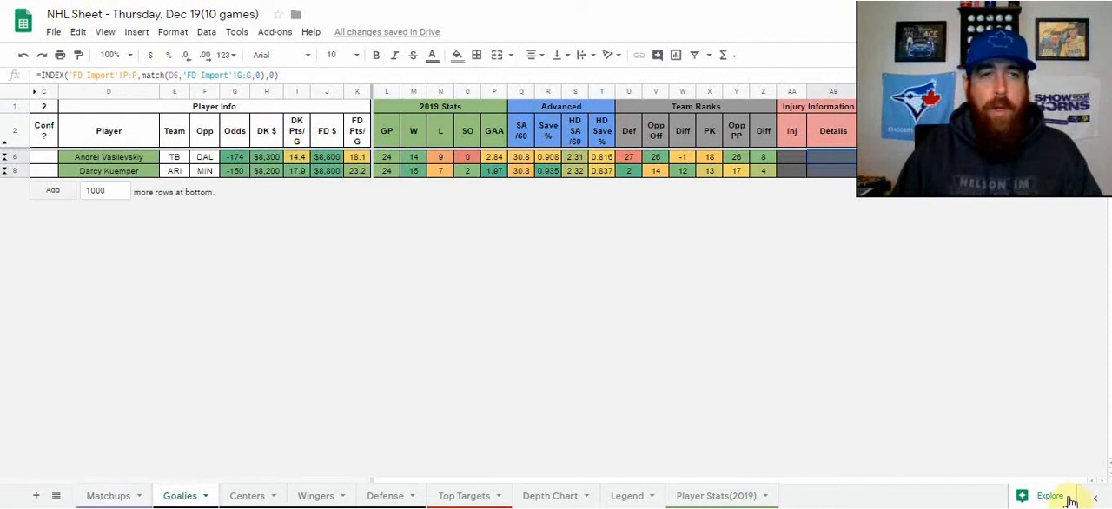
mouse_move(891, 361)
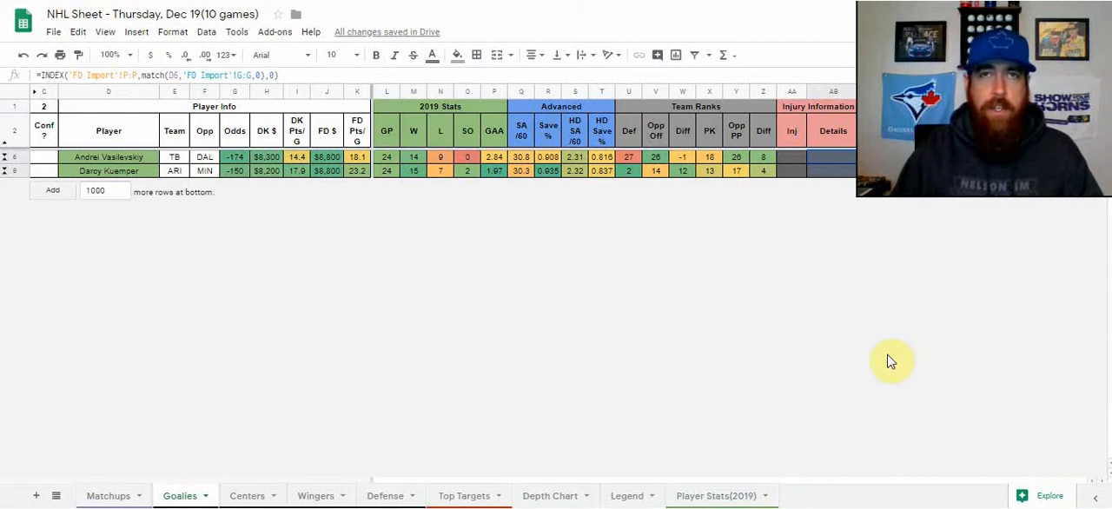
mouse_move(776, 285)
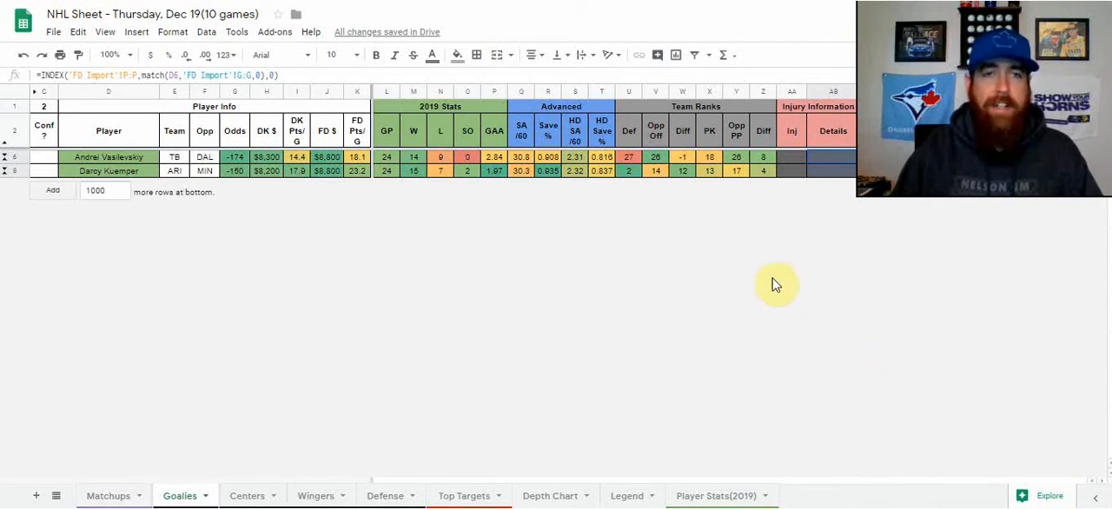
mouse_move(348, 324)
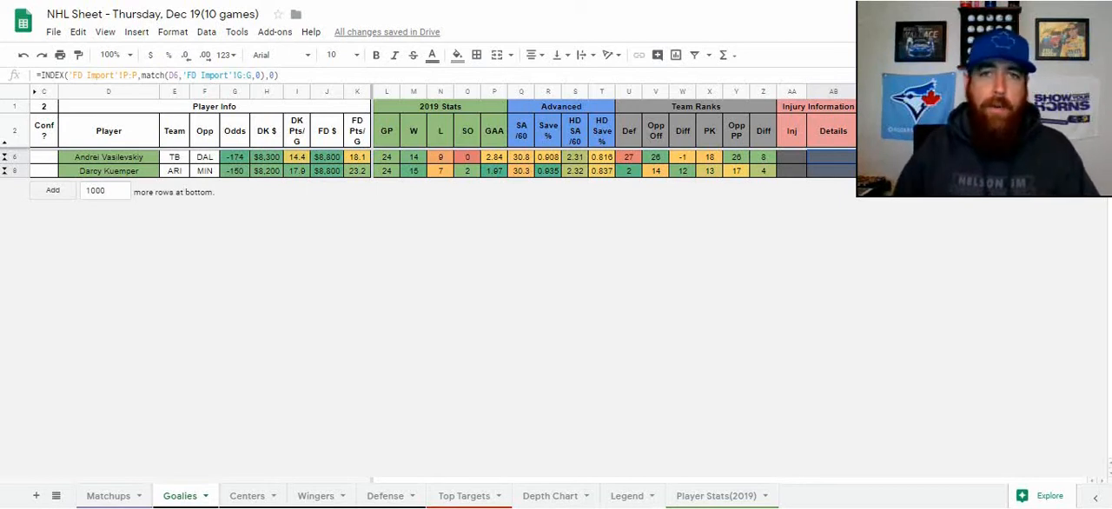
mouse_move(643, 224)
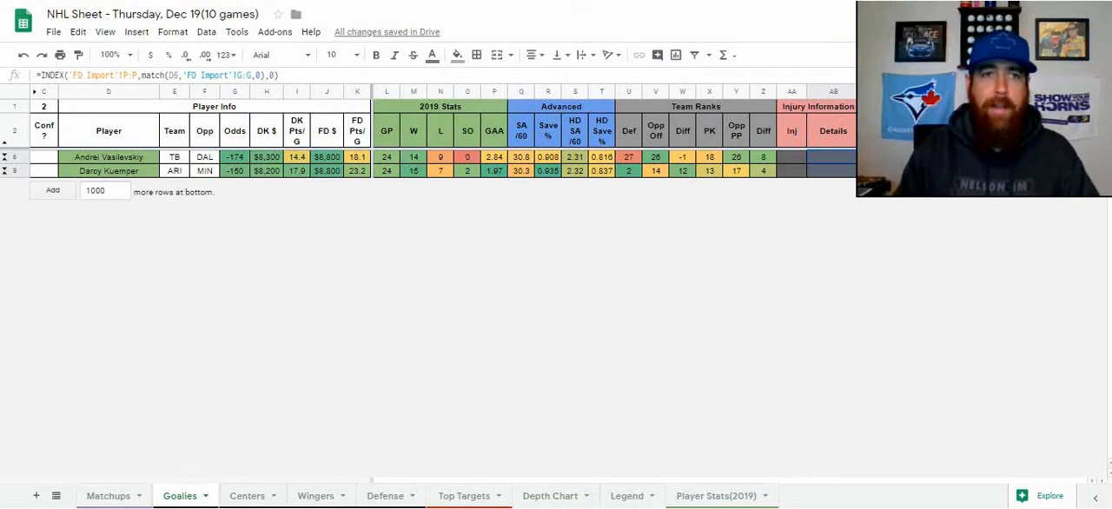
mouse_move(543, 337)
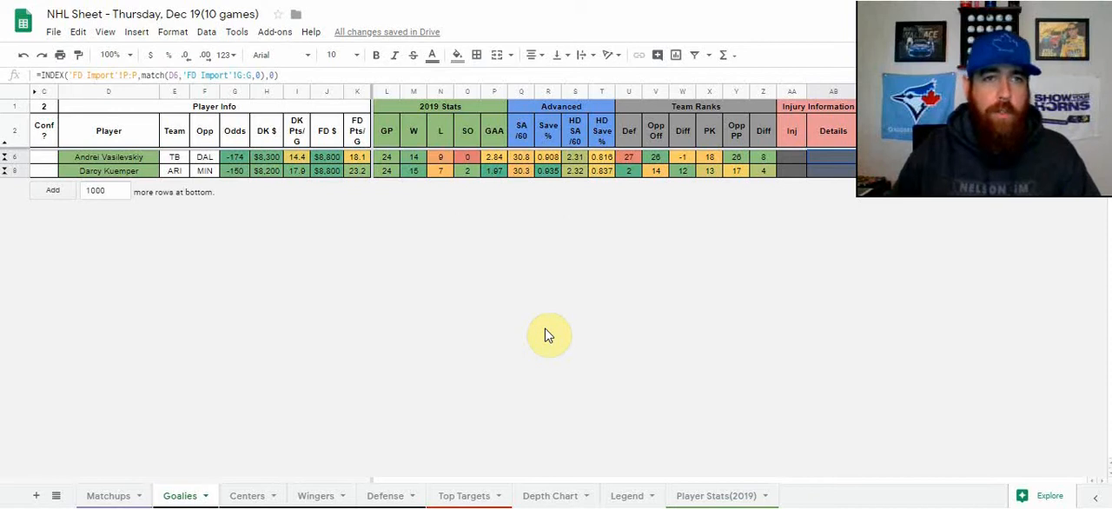
mouse_move(343, 183)
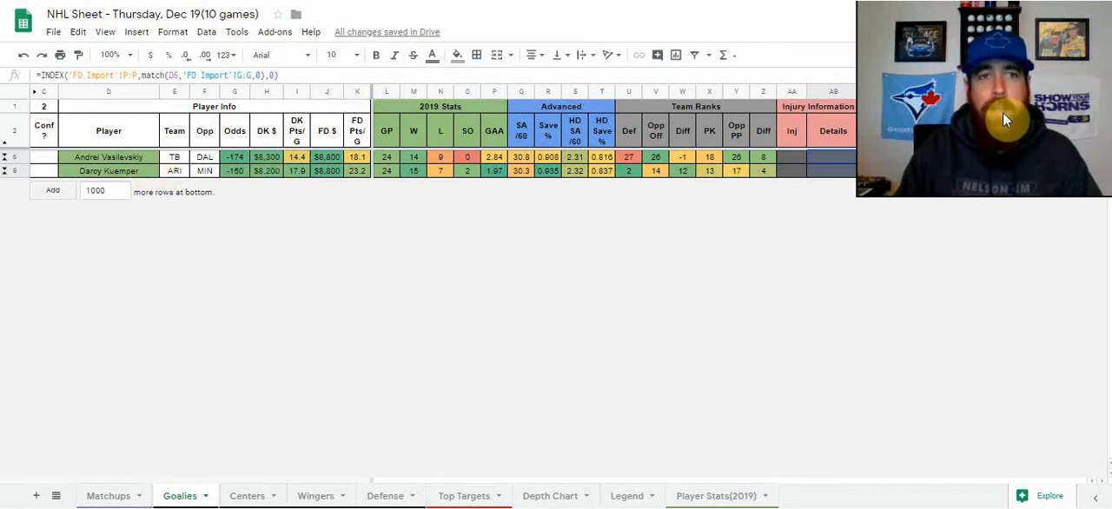
left_click(174, 170)
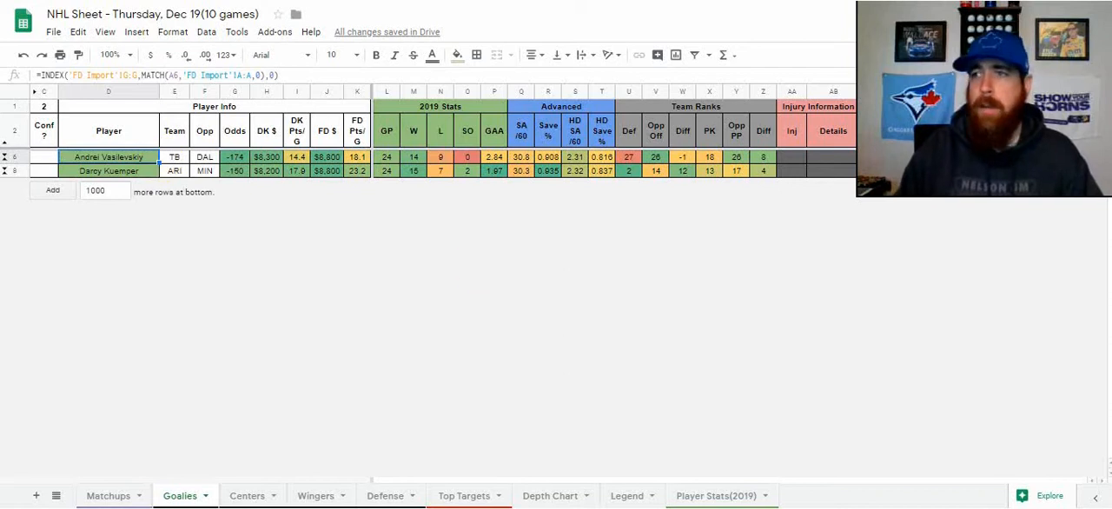
mouse_move(253, 478)
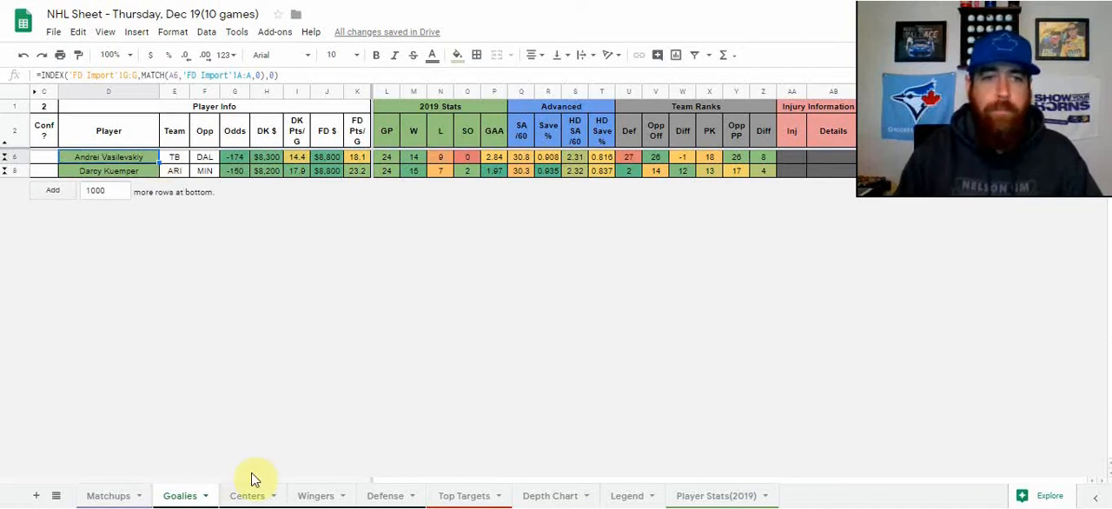
Open the Centers tab showing Jack Eichel and Mark Scheifele salaries and advanced metrics.
left_click(248, 495)
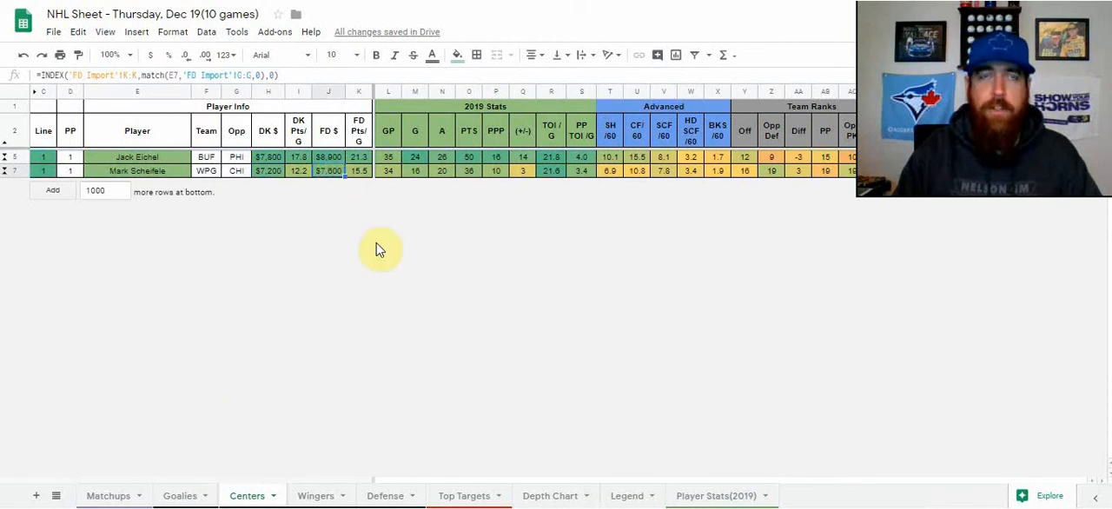
mouse_move(497, 342)
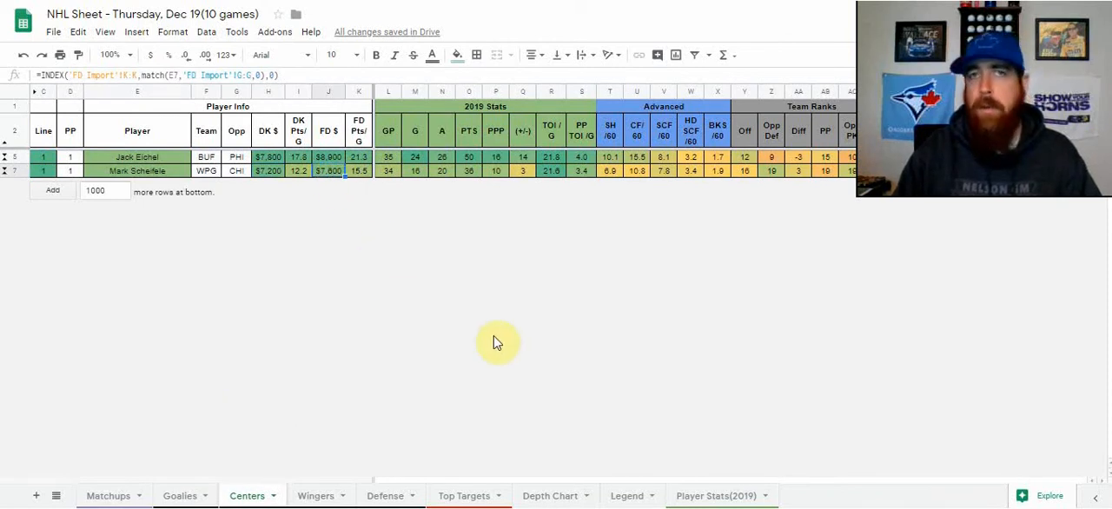
mouse_move(522, 337)
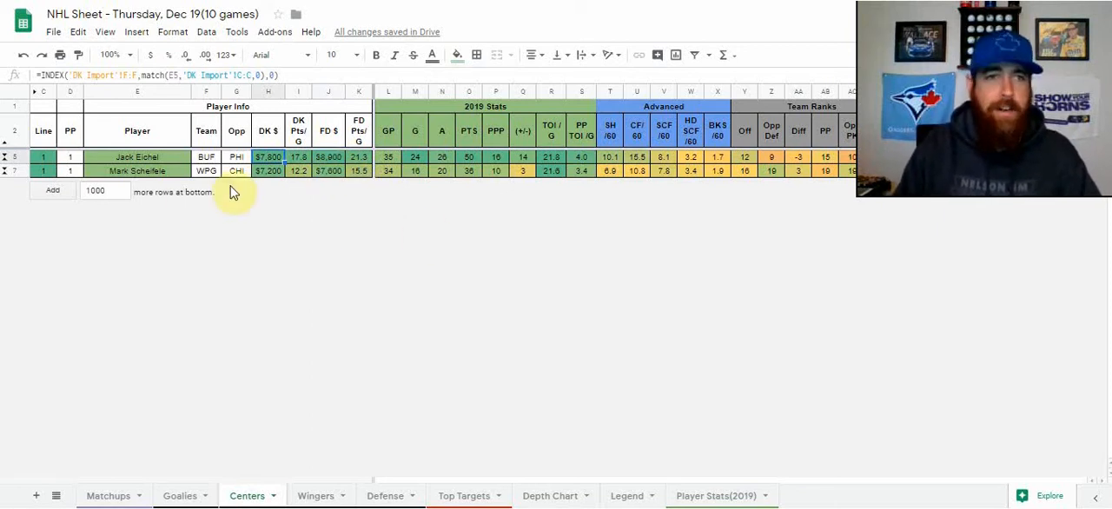
mouse_move(1036, 247)
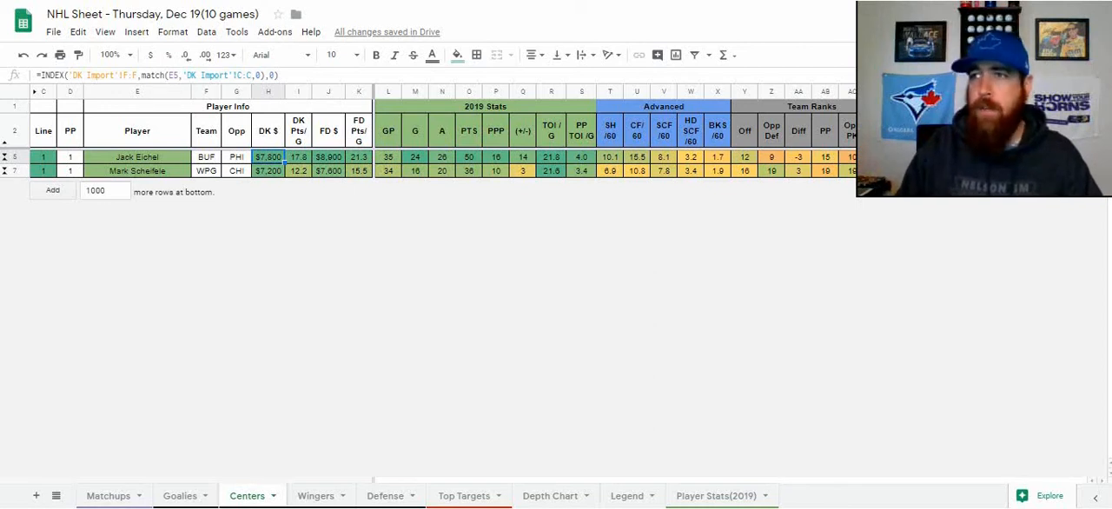
mouse_move(380, 202)
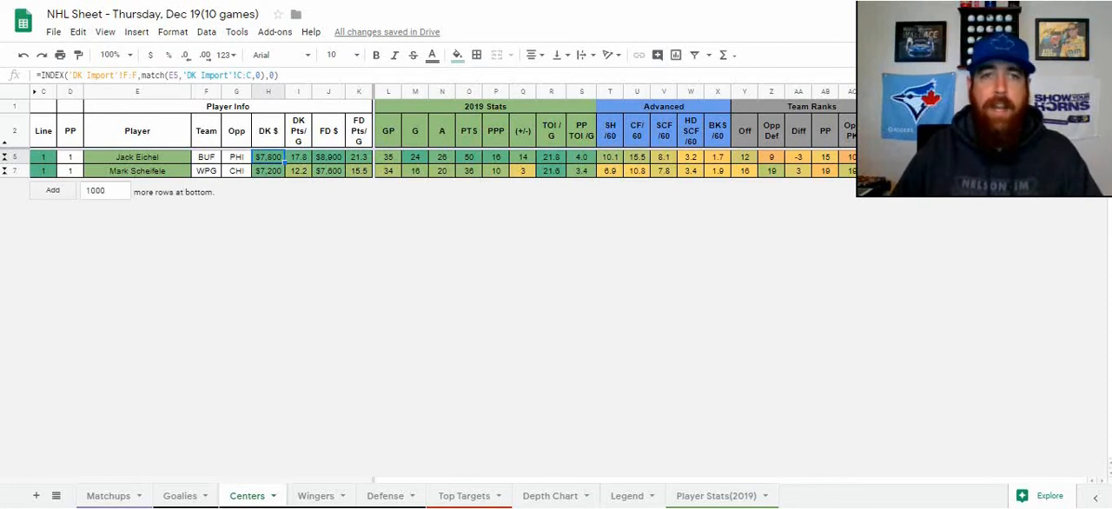
mouse_move(220, 222)
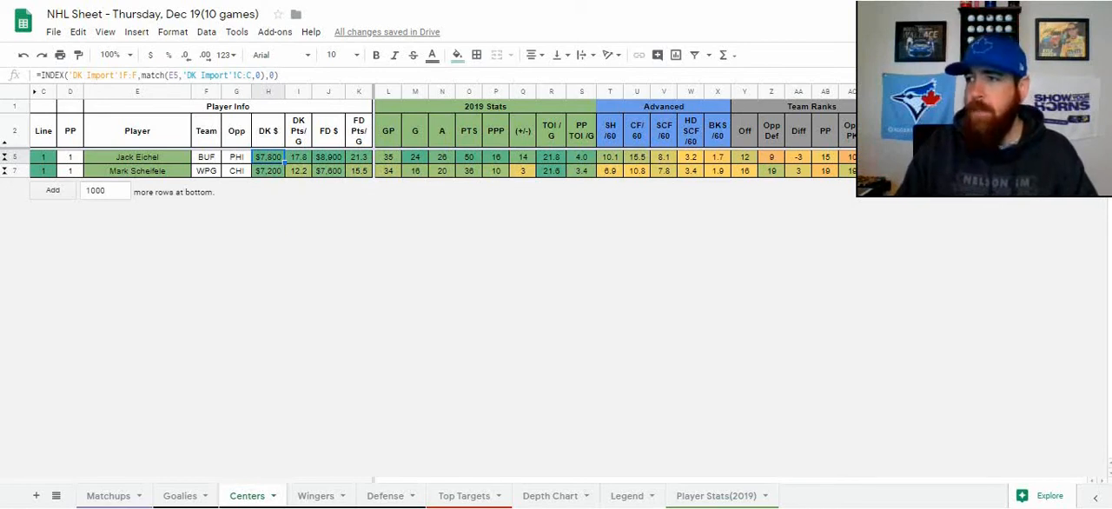
Open the Wingers sheet and select Travis Konecny's name cell.
left_click(315, 495)
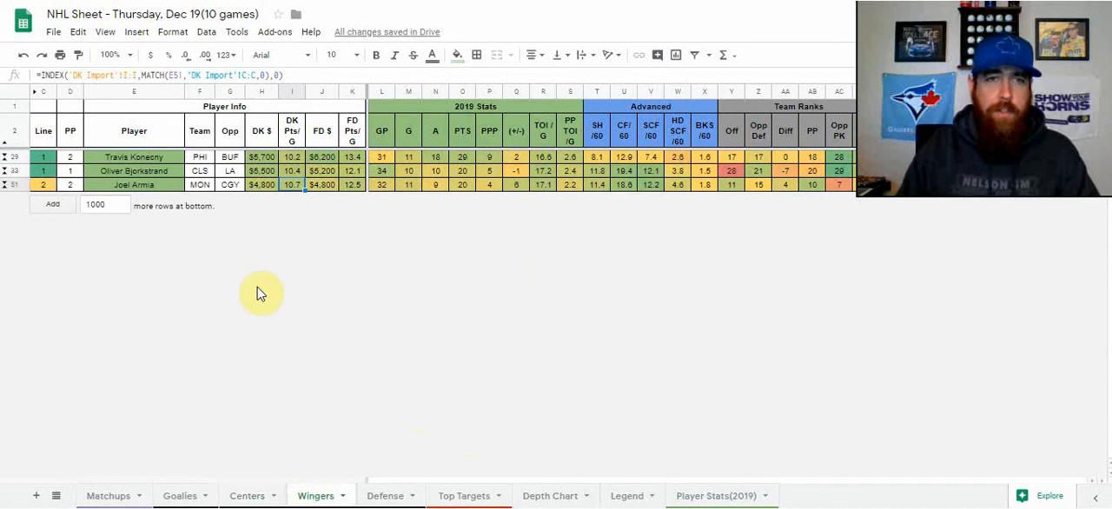
mouse_move(300, 304)
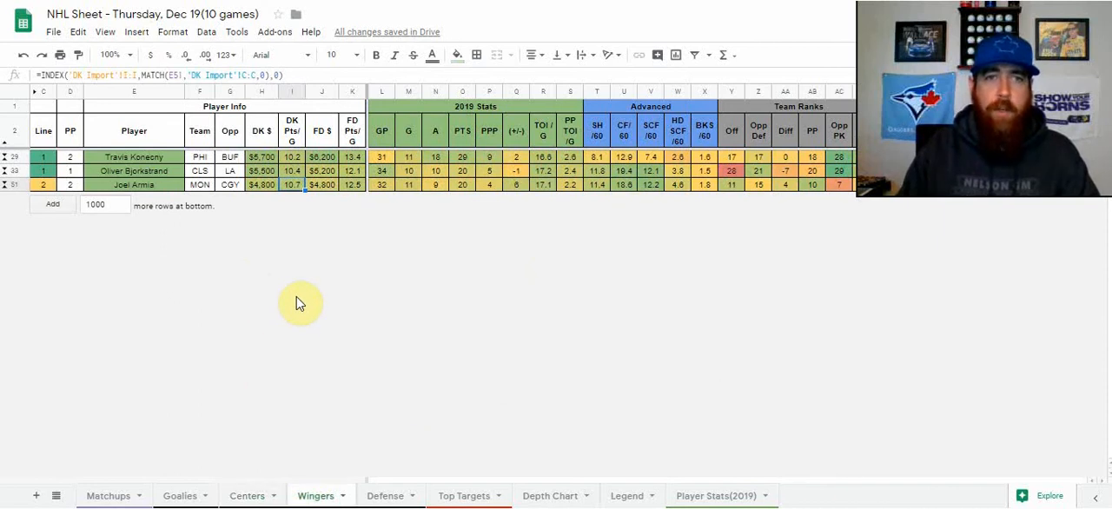
left_click(134, 158)
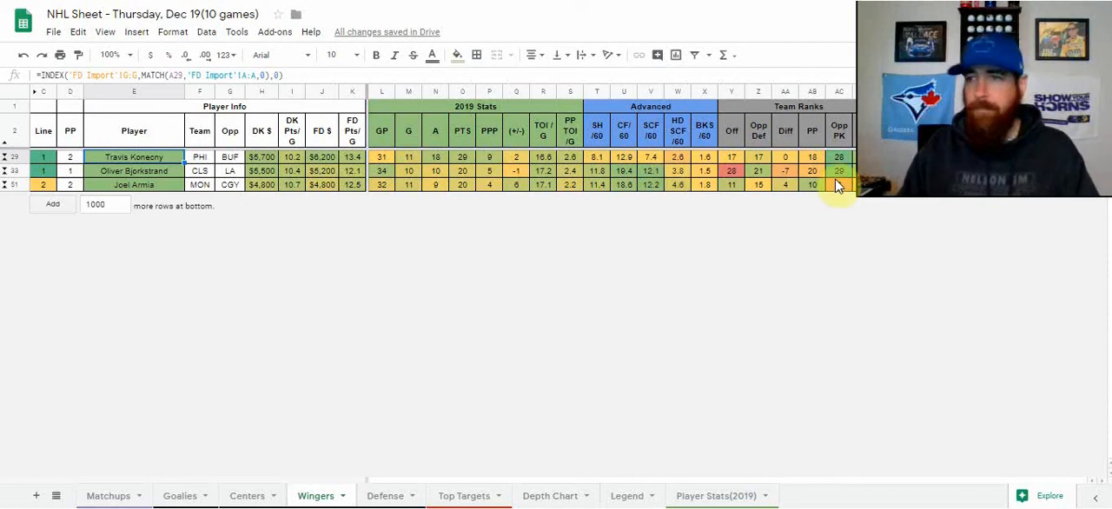
left_click(134, 171)
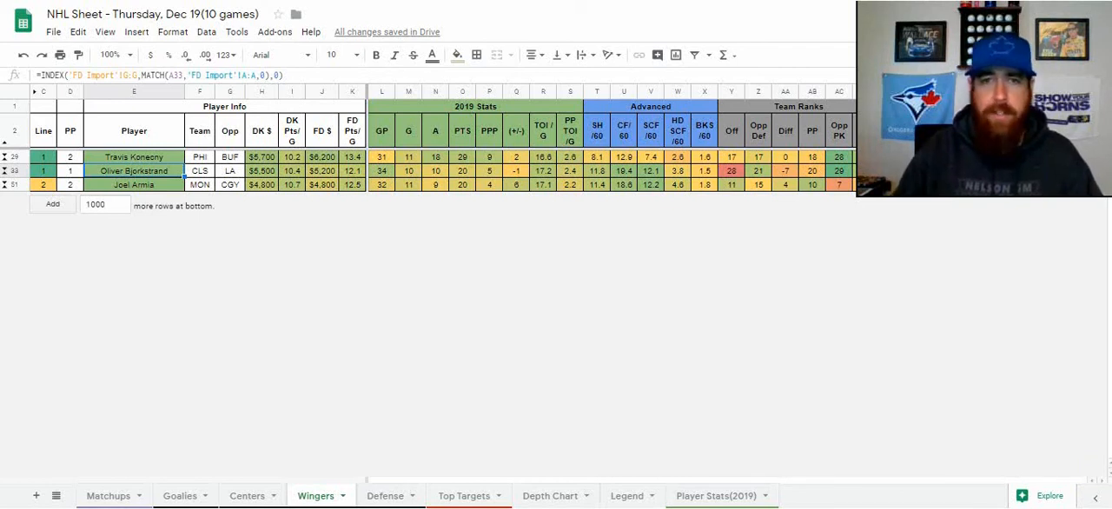
mouse_move(629, 197)
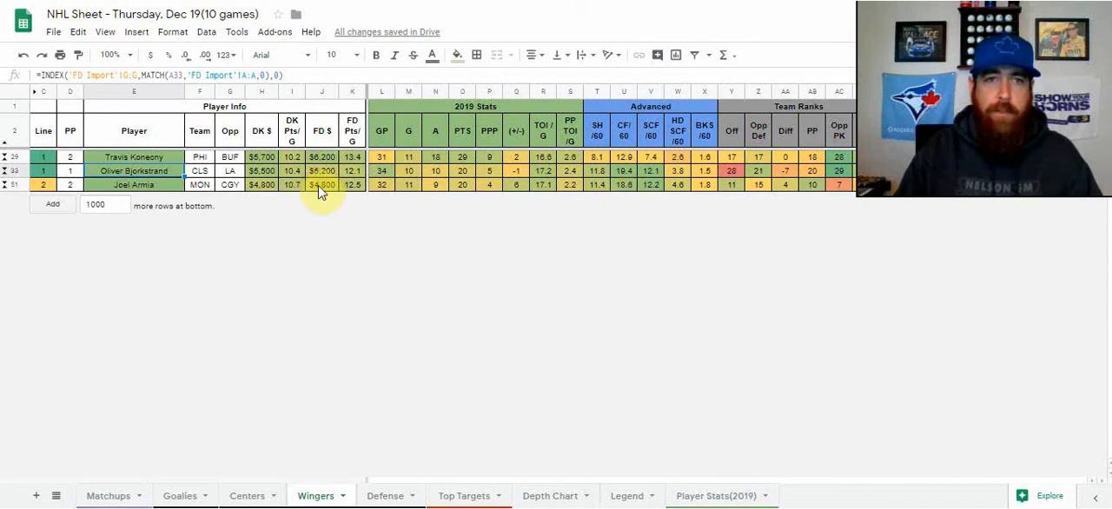
mouse_move(626, 193)
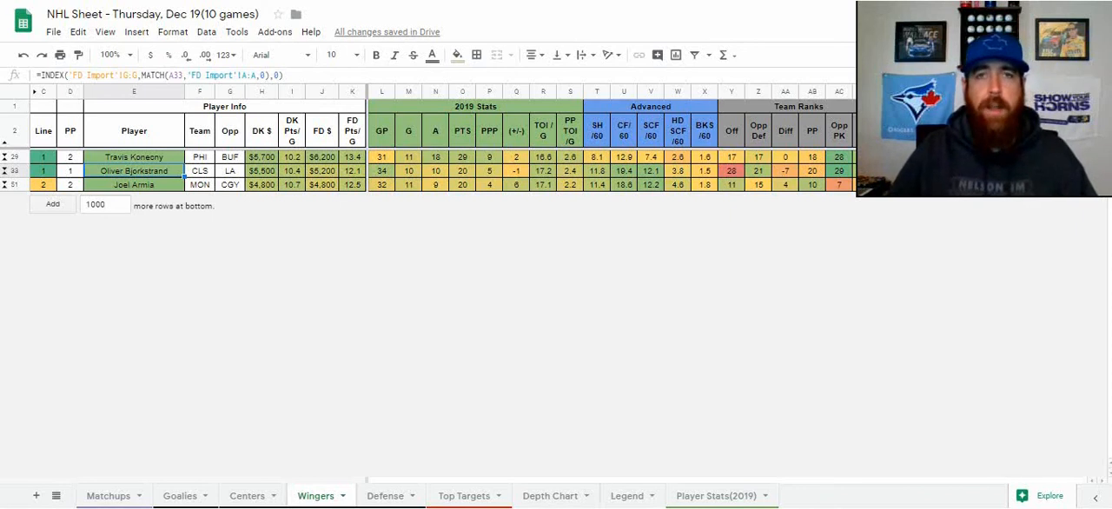
mouse_move(417, 491)
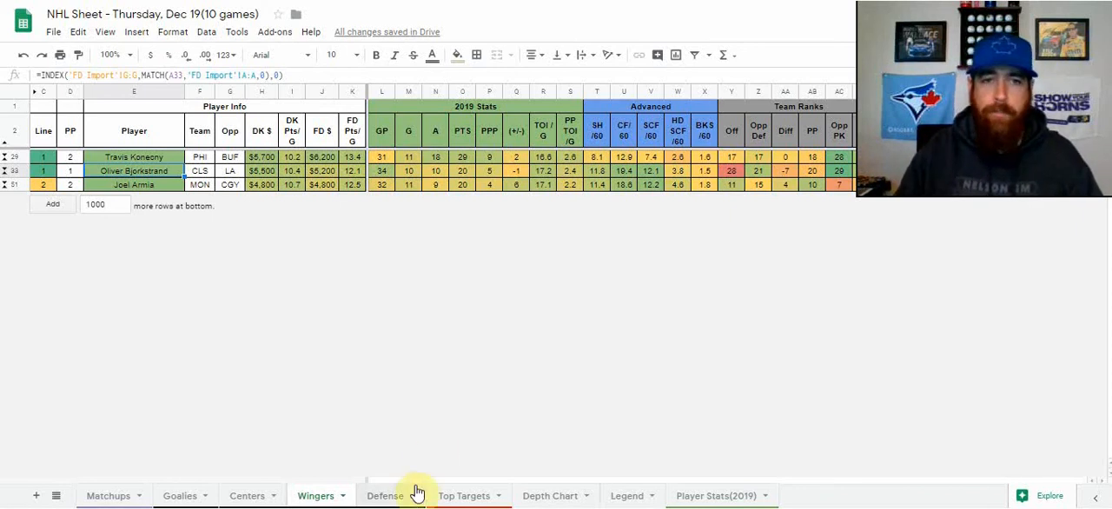
Open the Defense tab listing Ryan Ellis, Ben Chiarot and Connor Murphy.
left_click(385, 496)
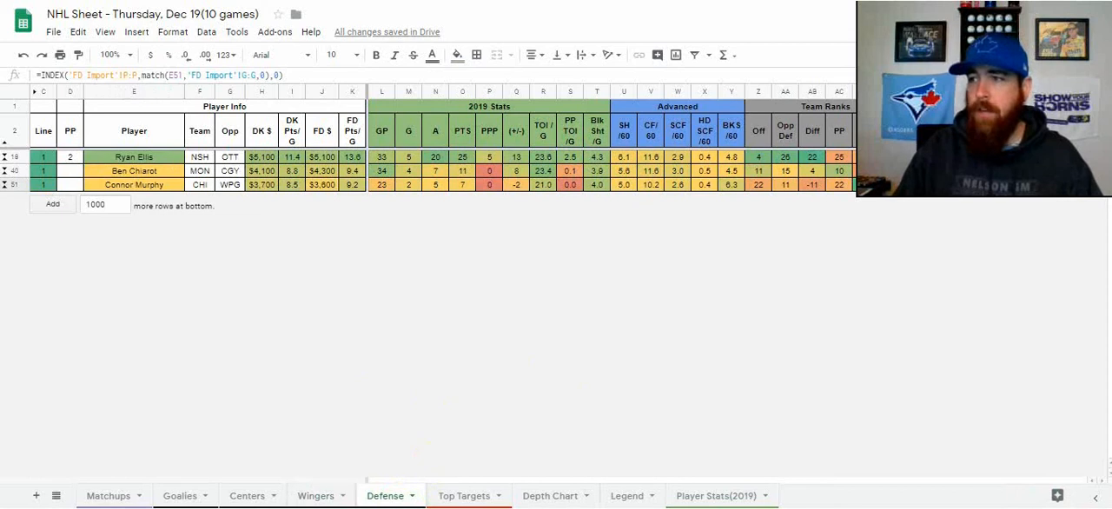
mouse_move(506, 439)
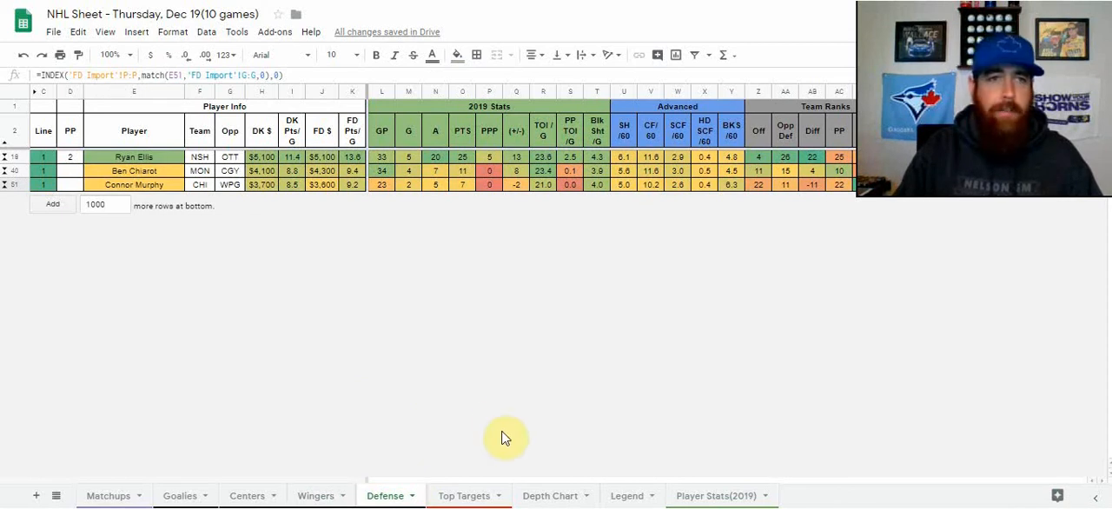
mouse_move(369, 304)
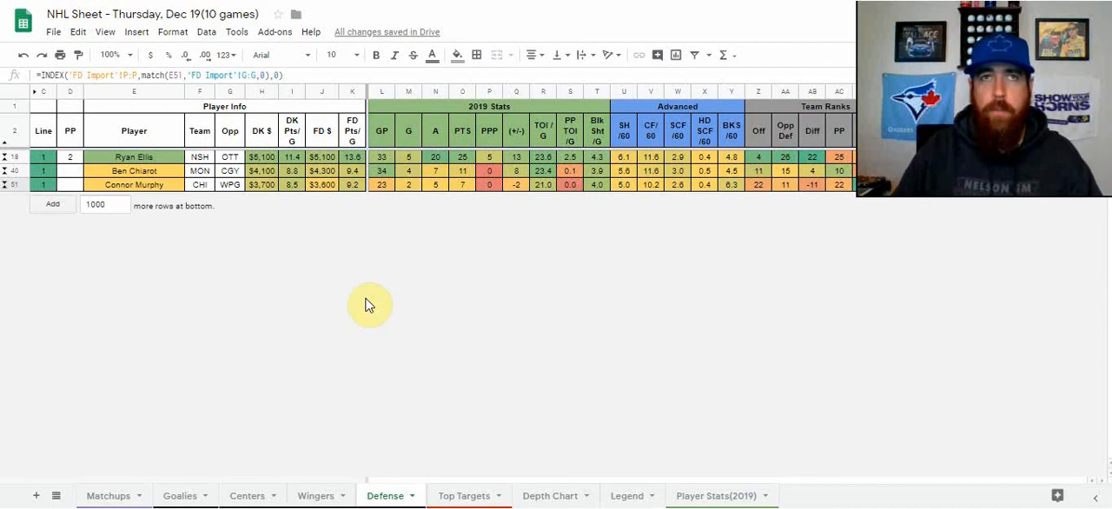
mouse_move(7, 211)
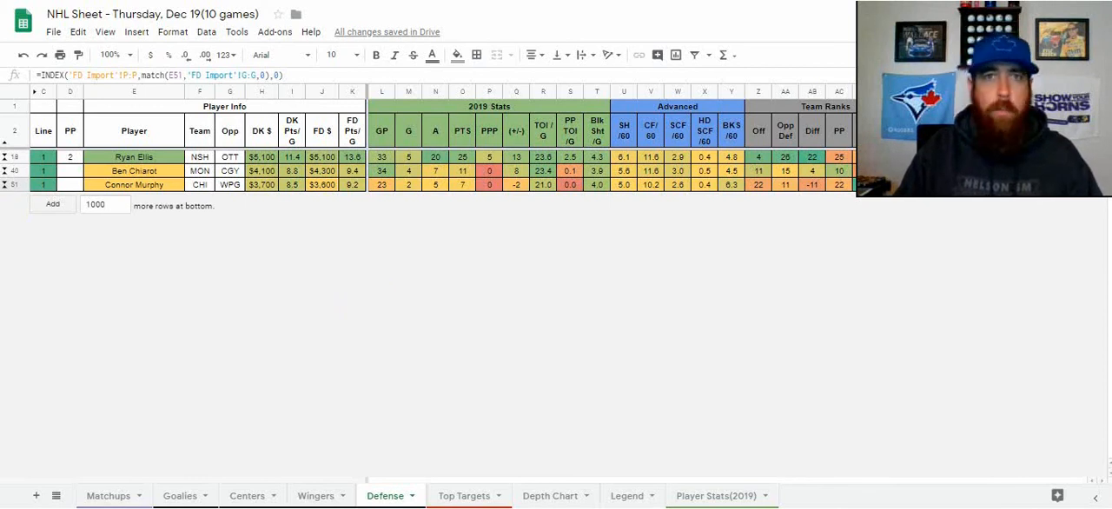
mouse_move(483, 480)
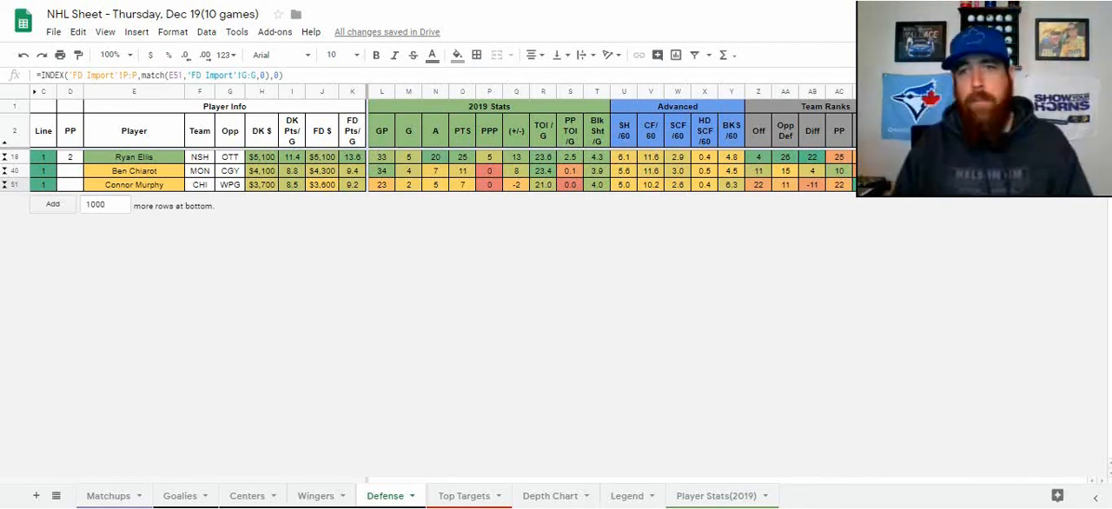
mouse_move(519, 430)
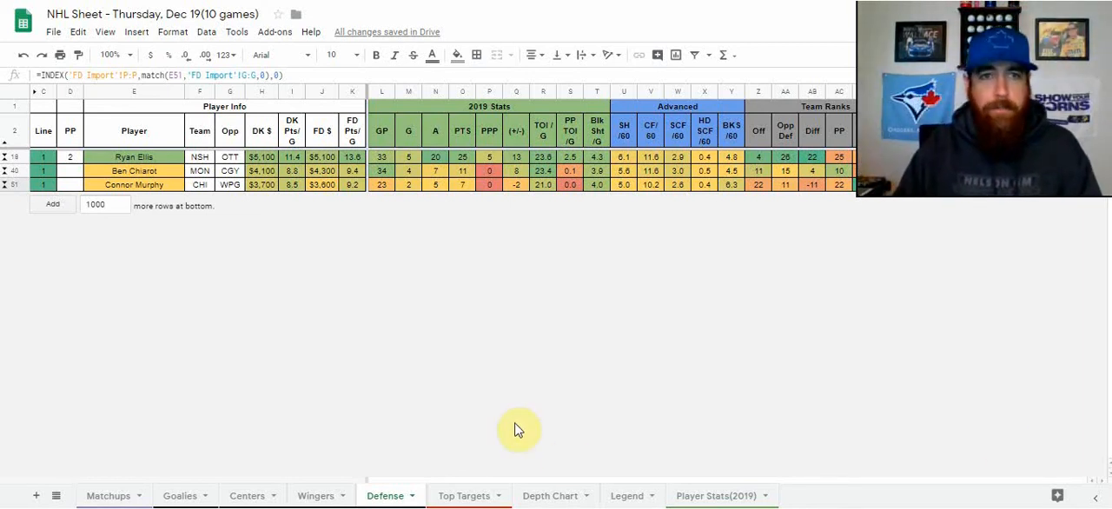
mouse_move(500, 465)
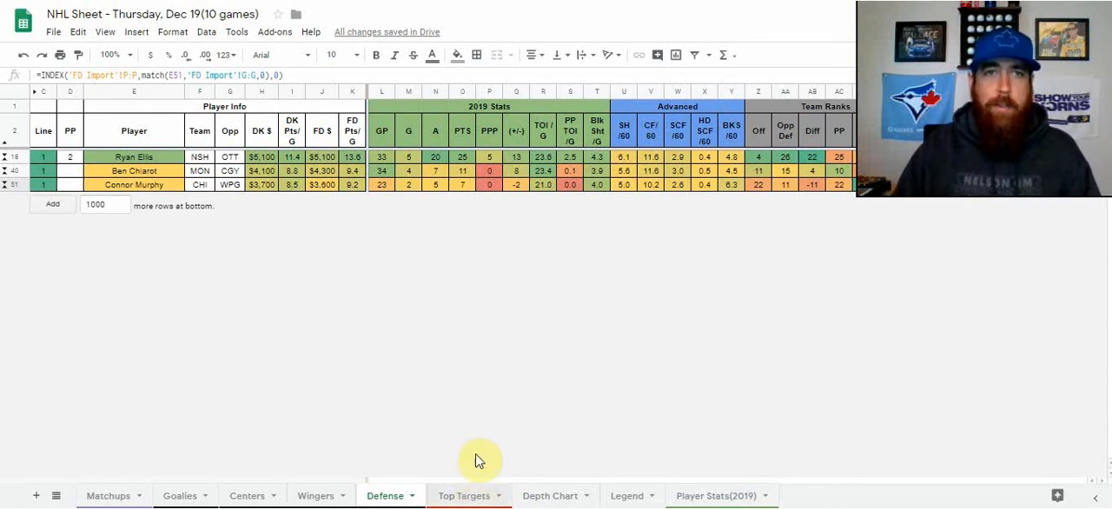
mouse_move(452, 375)
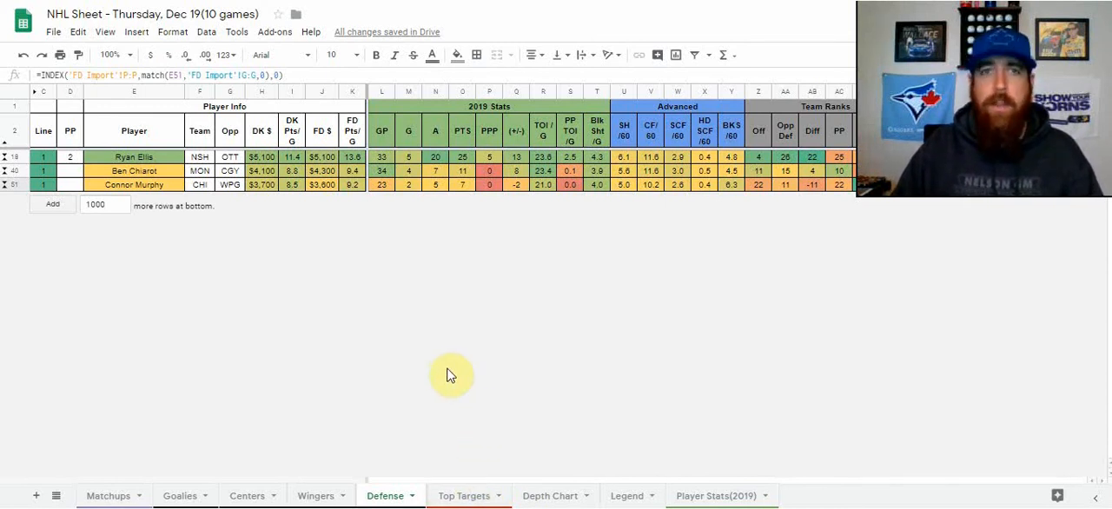